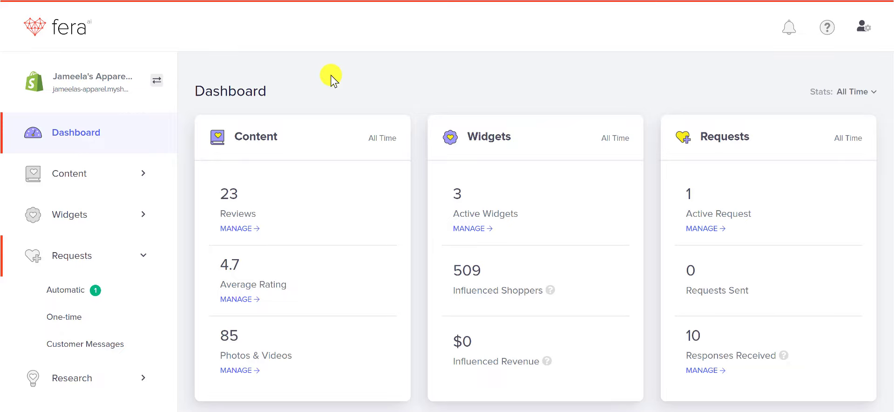
mouse_move(333, 89)
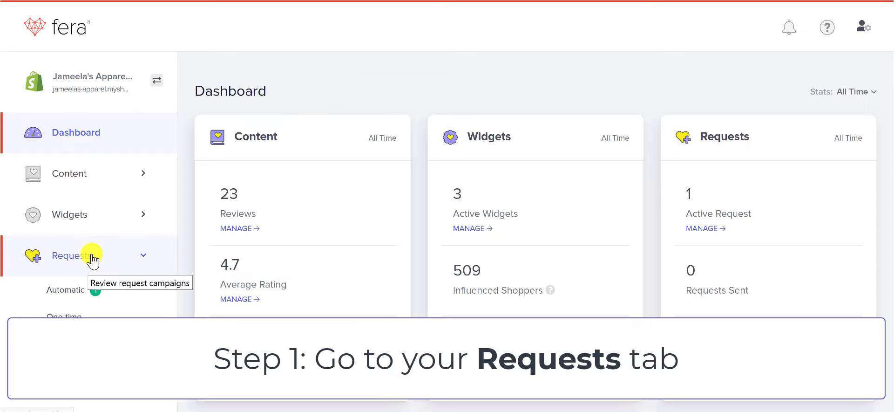
Expand Requests in the sidebar and open the Automatic campaigns list.
left_click(84, 255)
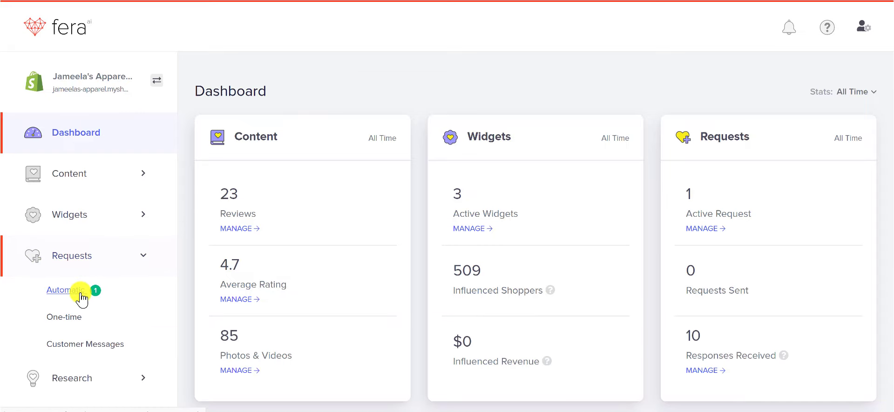
left_click(67, 290)
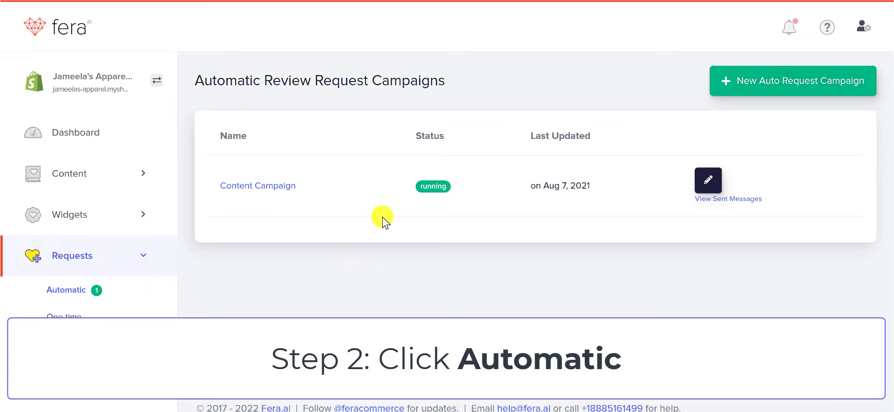
mouse_move(387, 277)
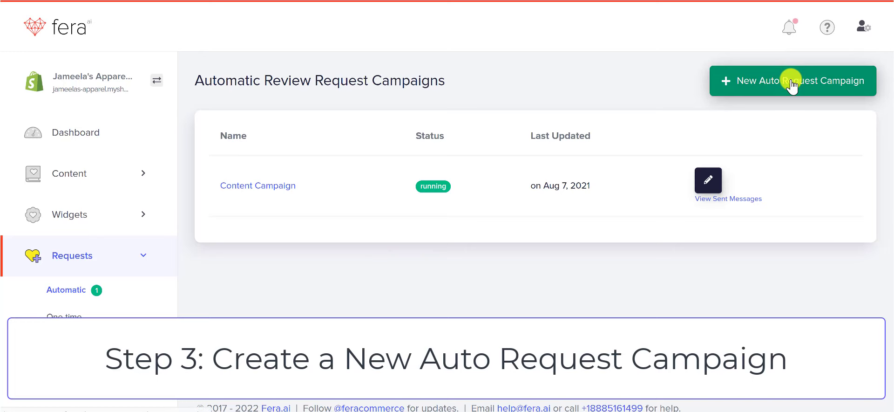
Create campaign 'Feb 2025 - Videos' with Photos & Videos goal and photo uploads disabled.
left_click(793, 80)
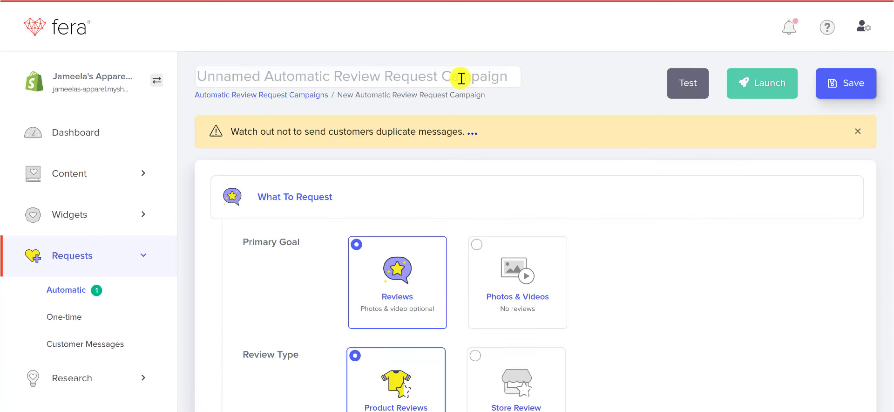
type("Feb 2025 - Videos")
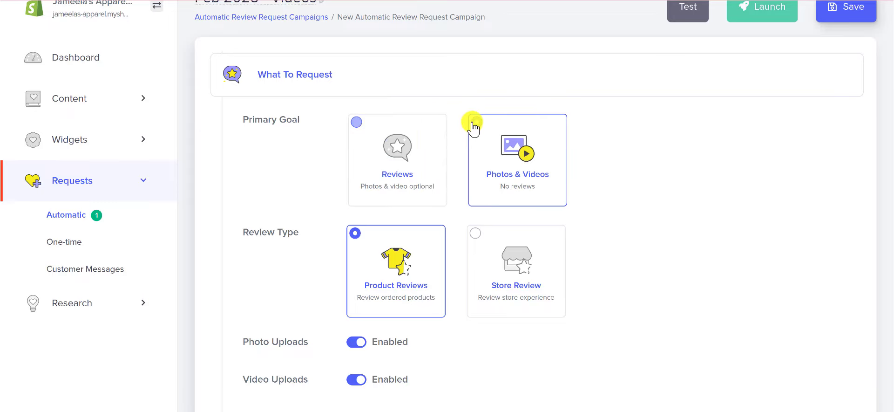
left_click(476, 122)
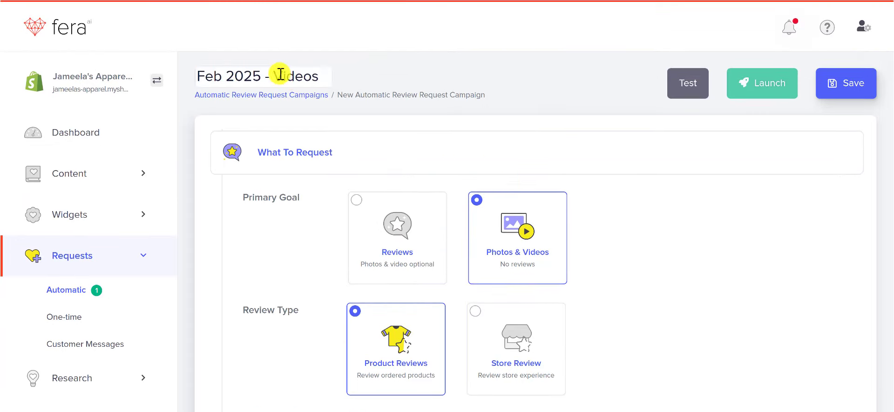
scroll("down", 3)
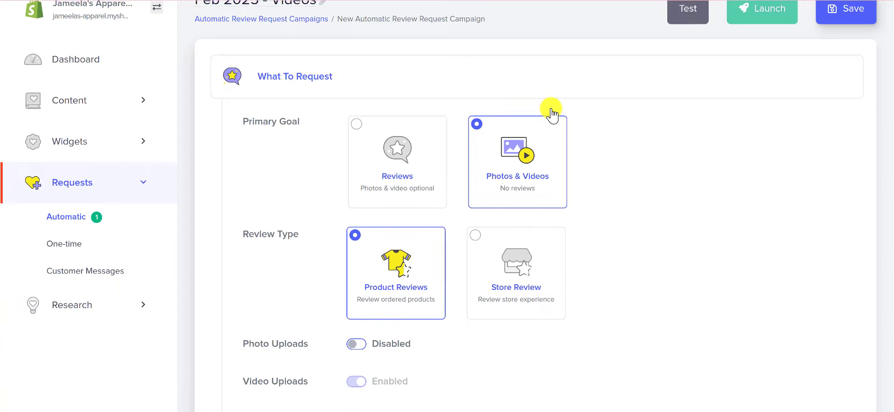
scroll("down", 3)
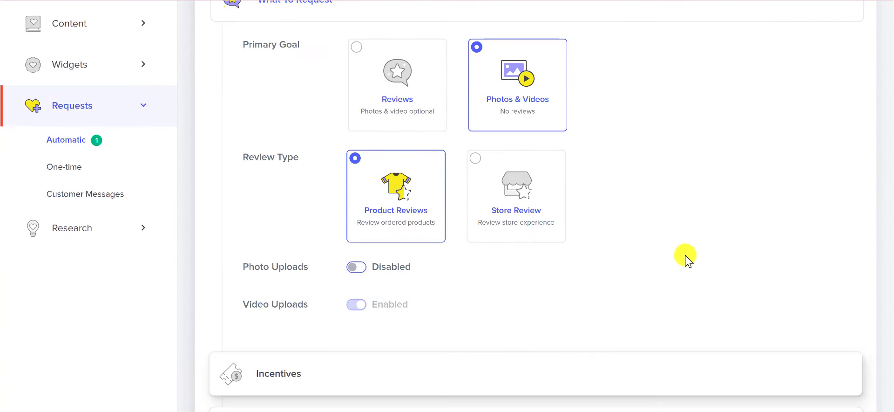
mouse_move(248, 163)
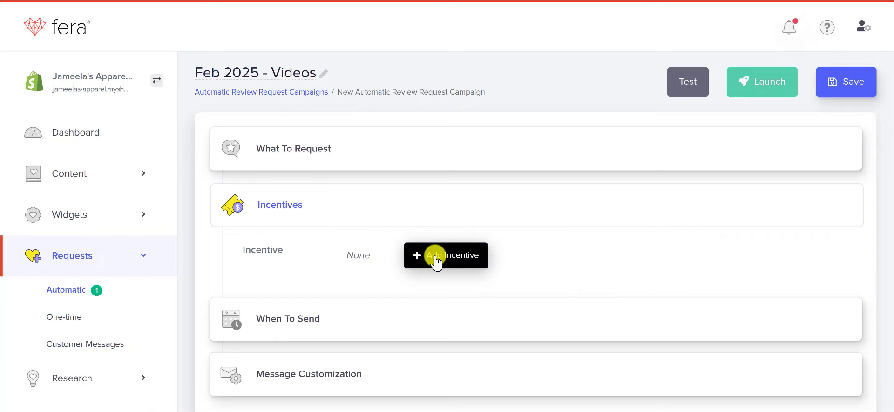
Add an incentive, look over Points and Cash, and choose Discount ($5 fixed off).
left_click(445, 255)
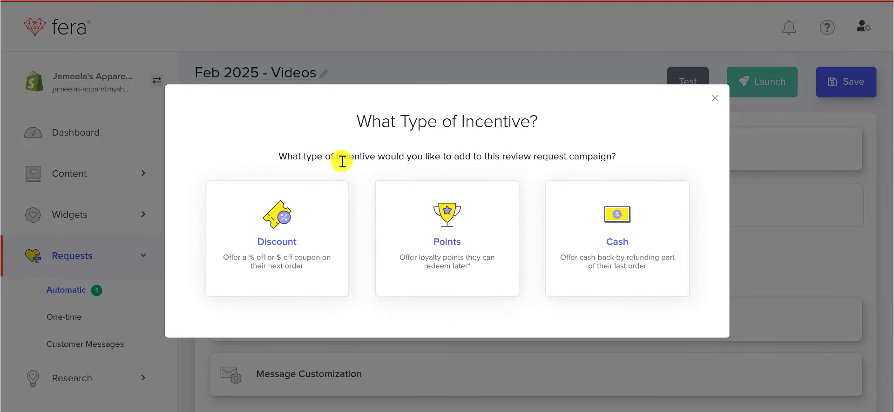
mouse_move(322, 192)
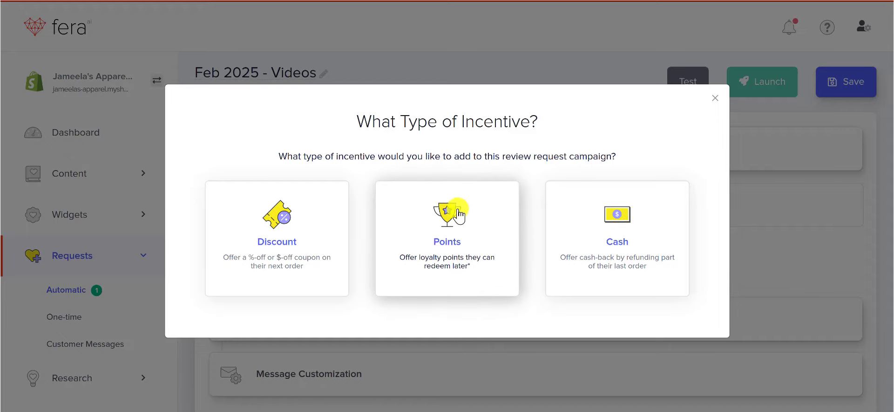
left_click(449, 231)
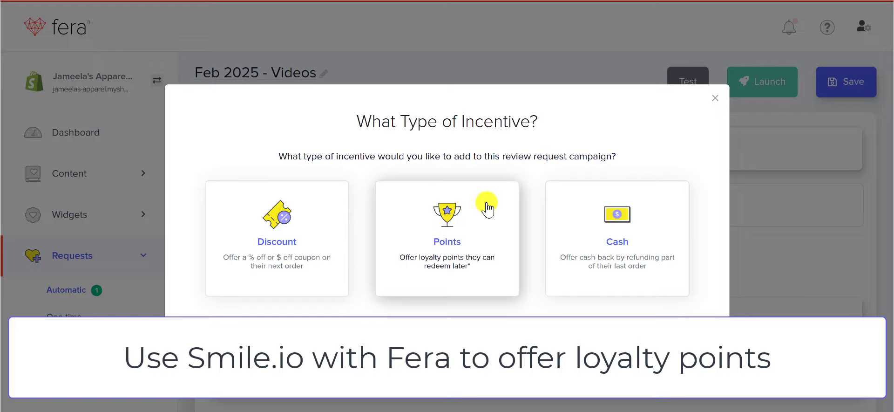
mouse_move(311, 217)
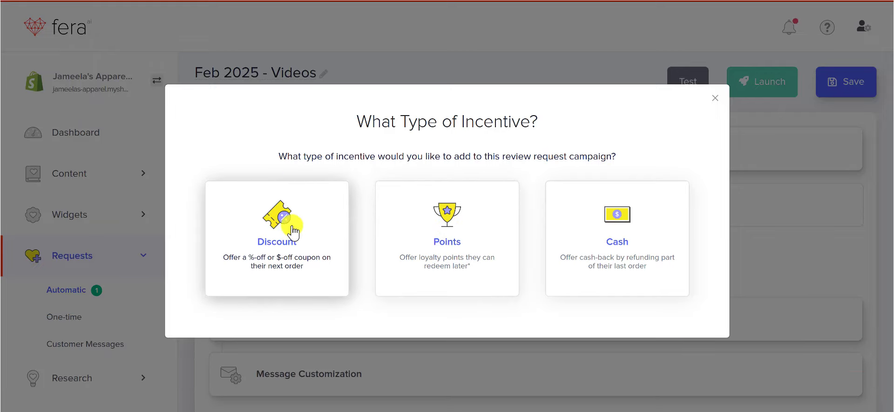
mouse_move(285, 266)
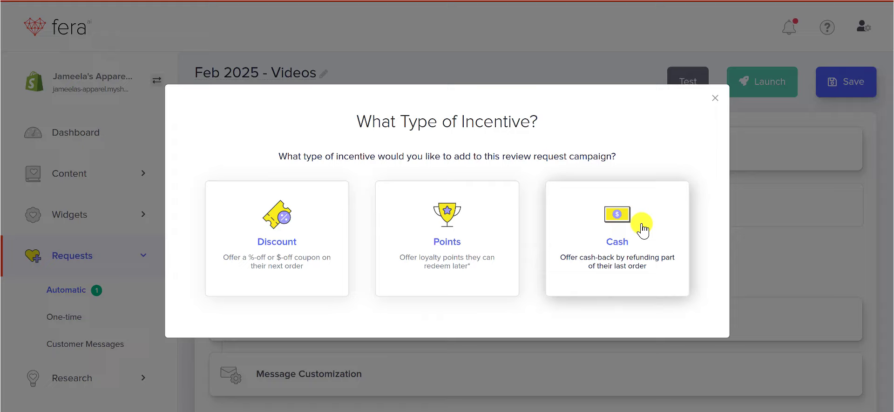
left_click(617, 240)
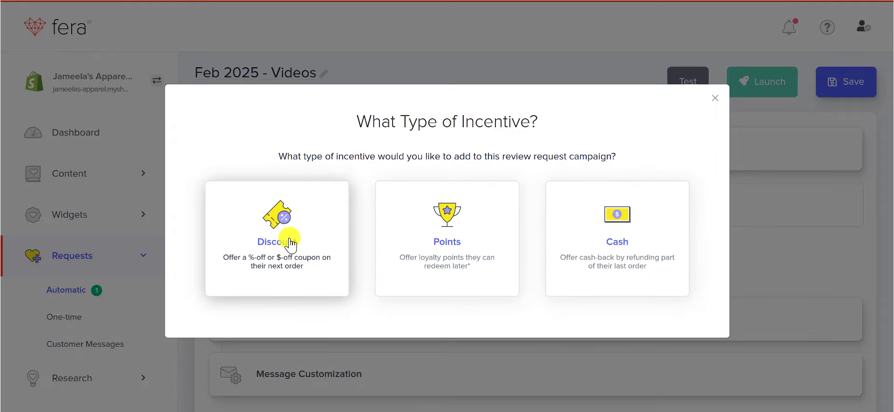
left_click(276, 238)
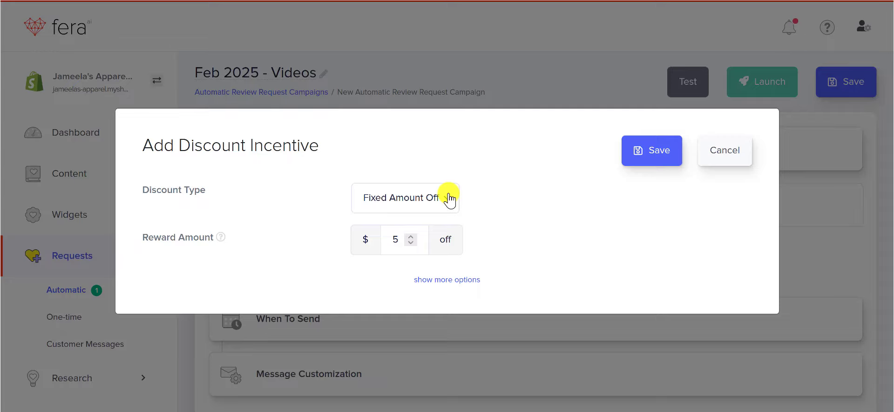
Set the discount to 20% off, review the extra options, and save the incentive.
left_click(406, 198)
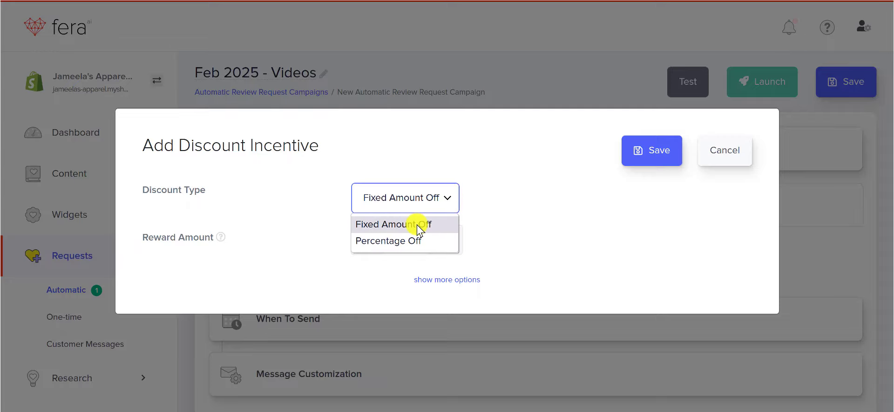
left_click(394, 224)
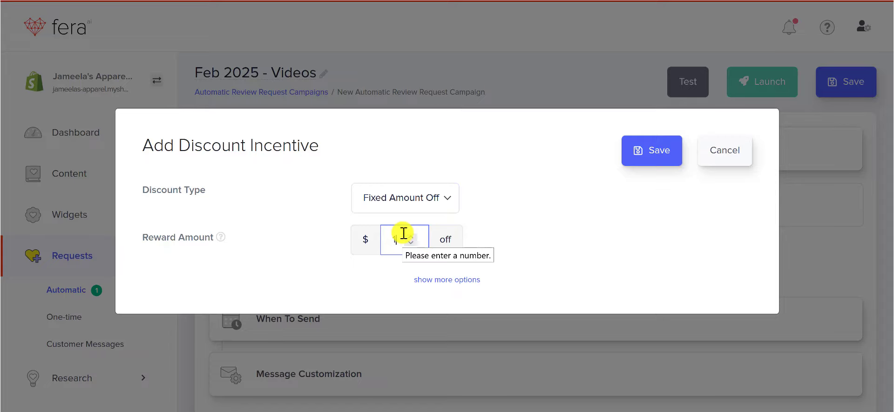
left_click(406, 198)
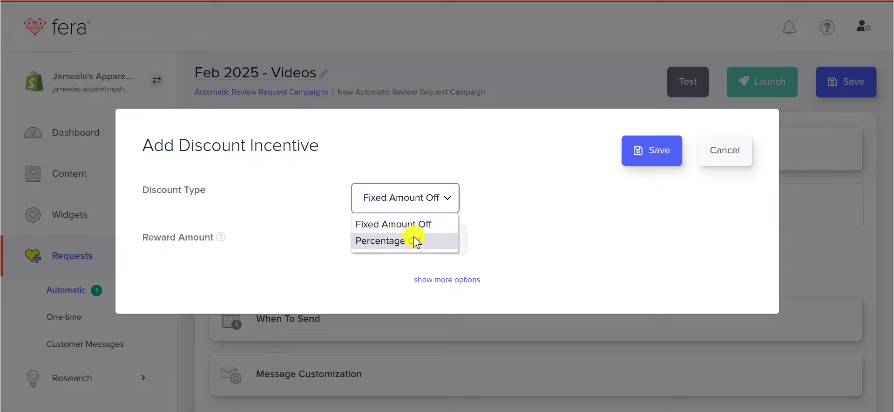
left_click(392, 240)
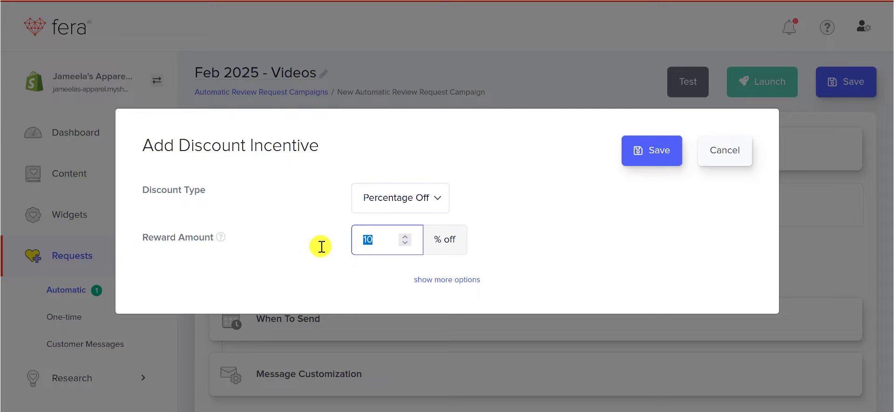
type("20")
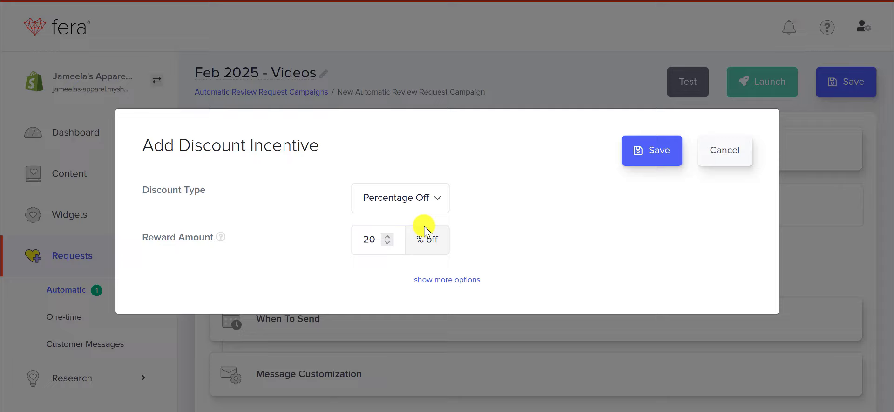
mouse_move(492, 188)
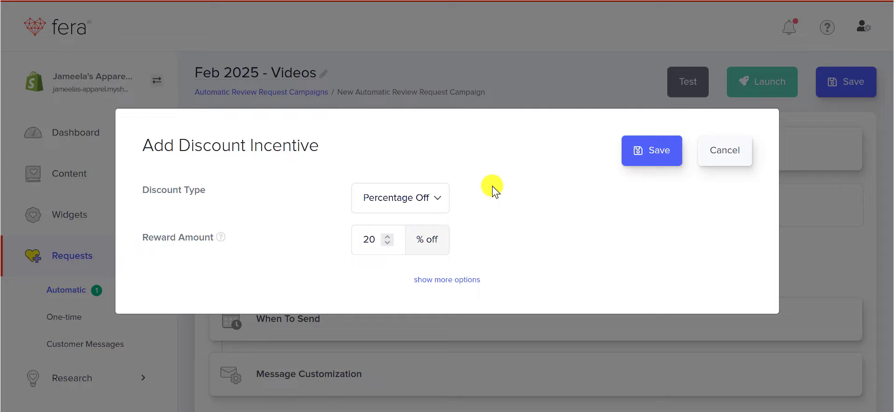
mouse_move(462, 265)
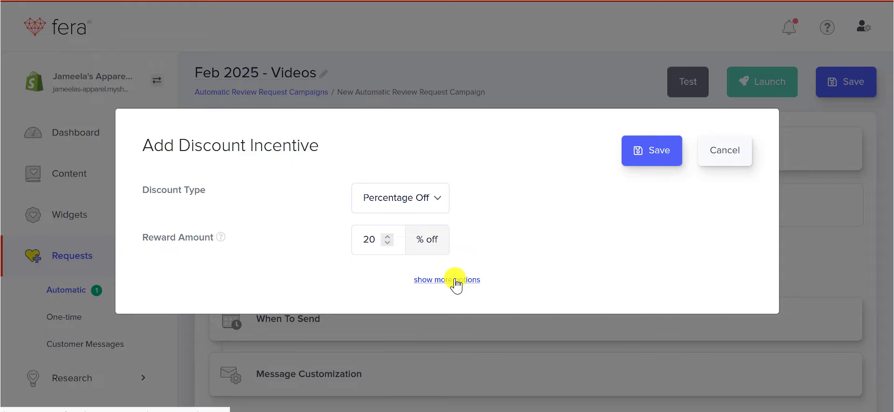
left_click(447, 279)
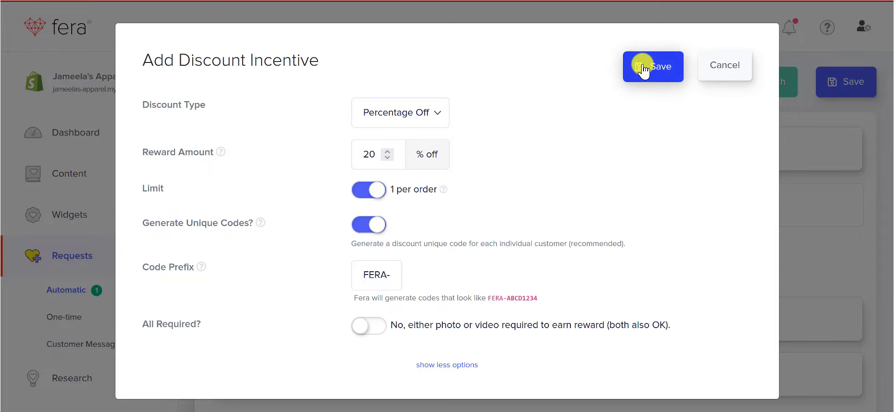
left_click(654, 67)
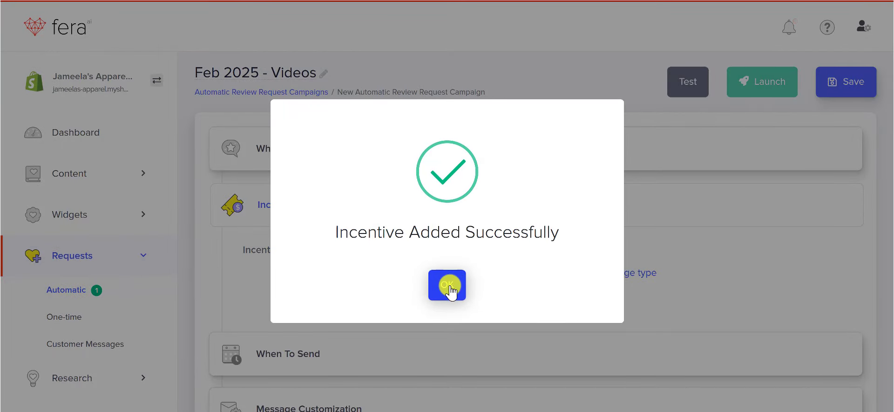
Dismiss the success popup and set sending to 14 days after order fulfilment.
left_click(447, 285)
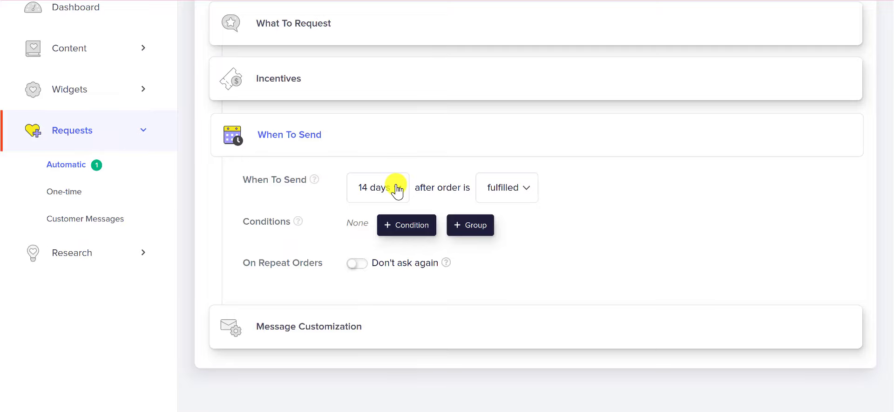
left_click(377, 187)
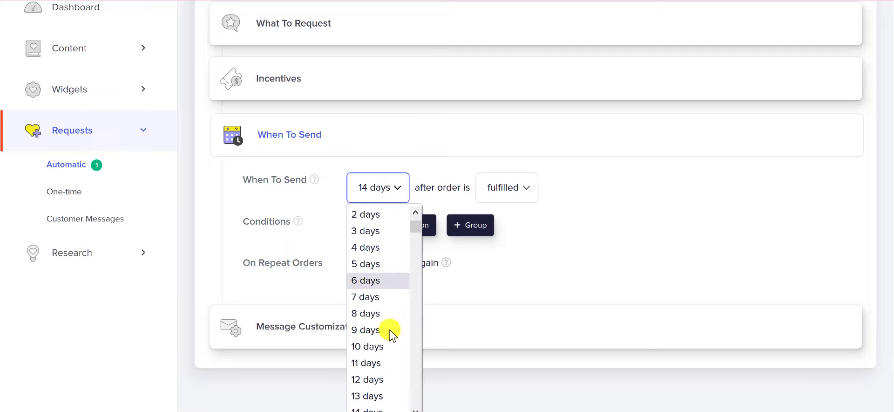
left_click(367, 379)
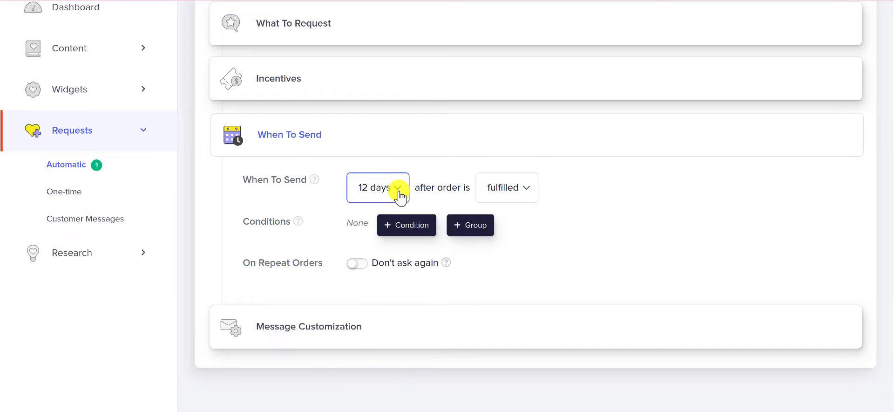
left_click(507, 187)
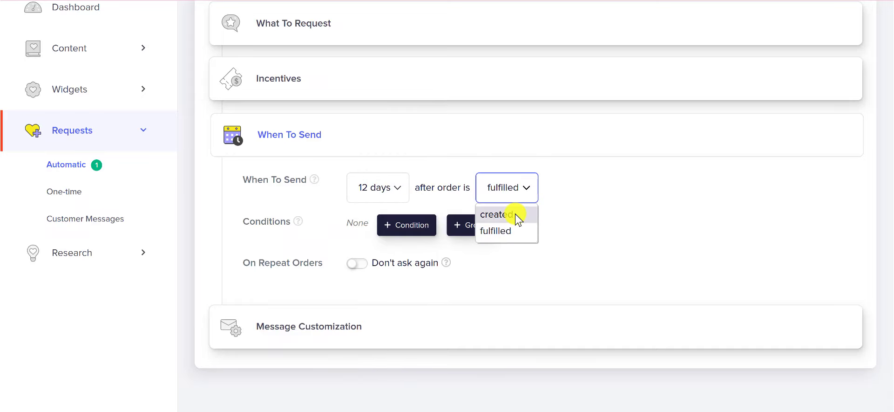
left_click(495, 214)
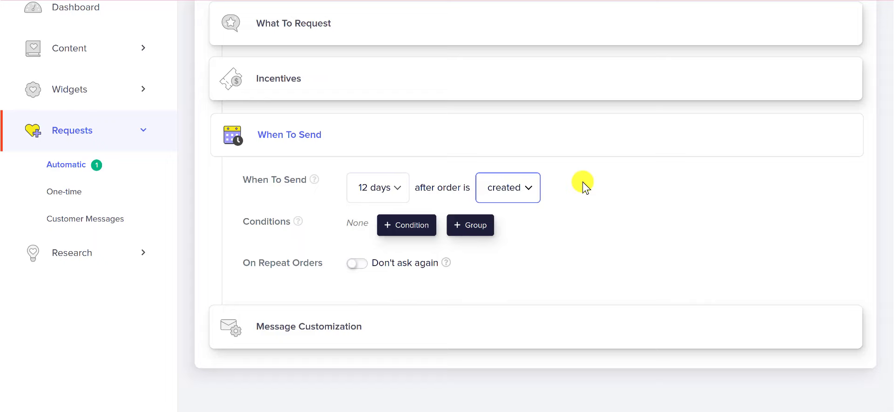
left_click(378, 188)
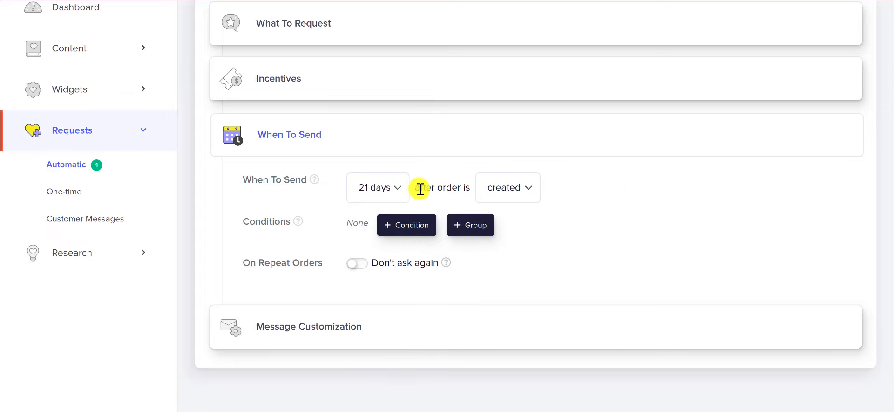
left_click(378, 188)
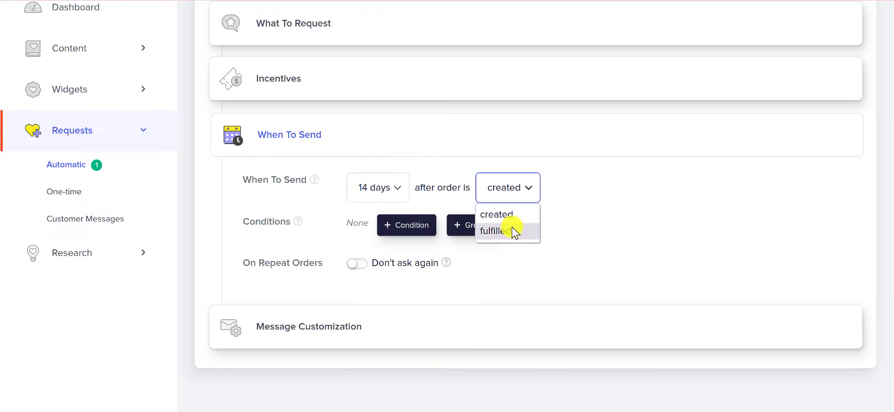
left_click(500, 231)
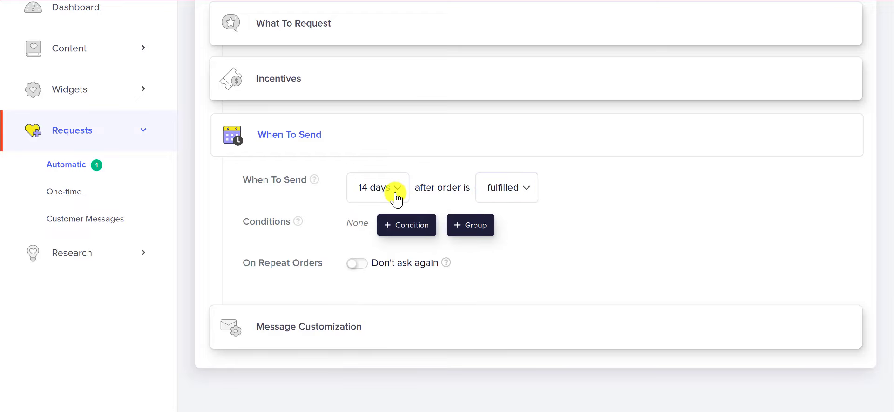
mouse_move(579, 185)
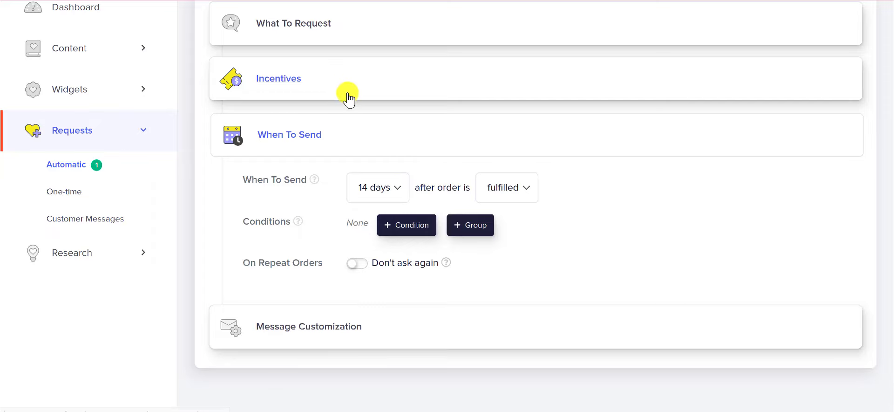
Add a condition requiring the order total (USD) to be greater than 300.
left_click(406, 225)
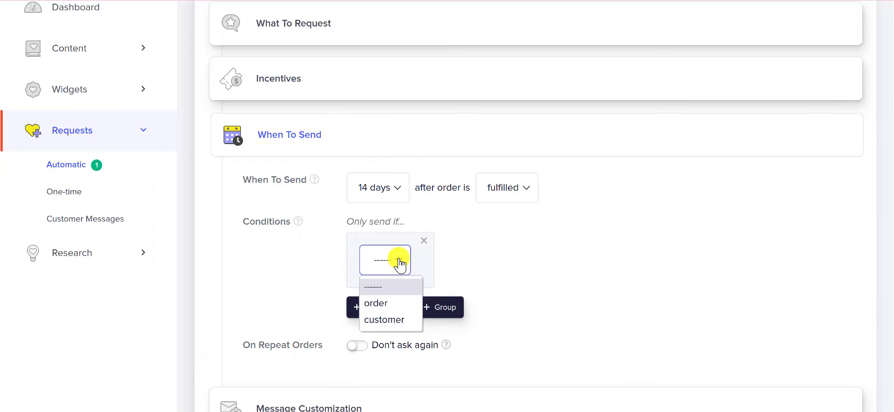
left_click(376, 303)
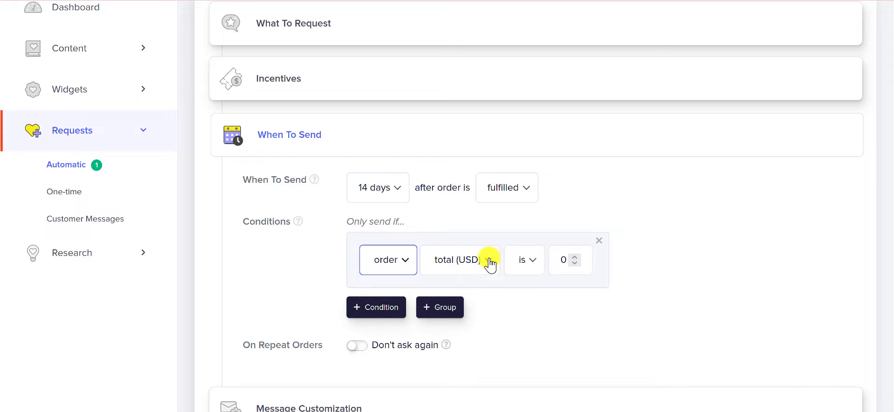
left_click(570, 260)
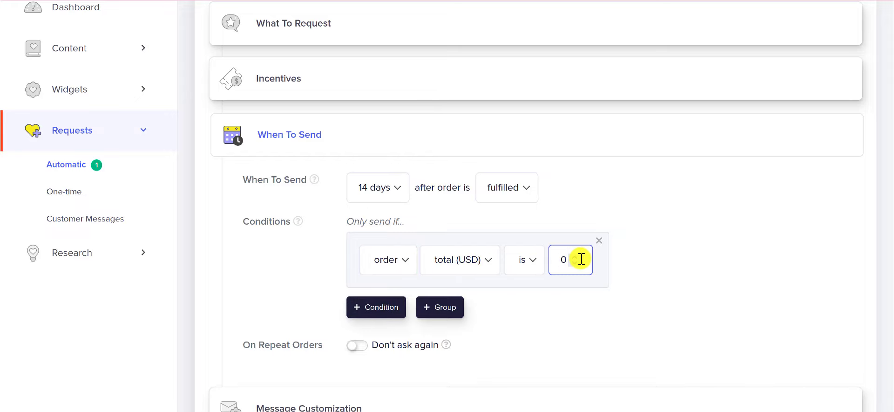
left_click(524, 260)
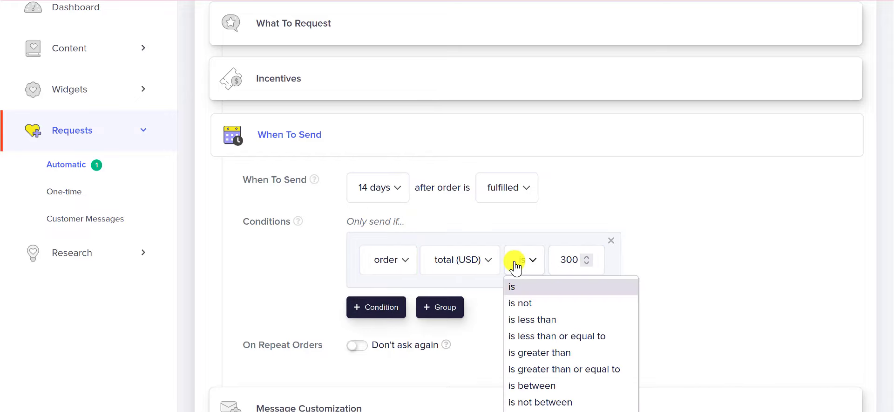
left_click(540, 353)
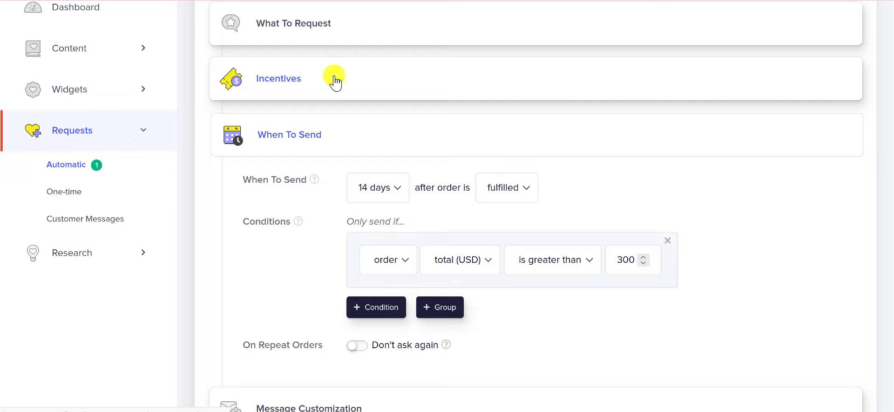
mouse_move(354, 82)
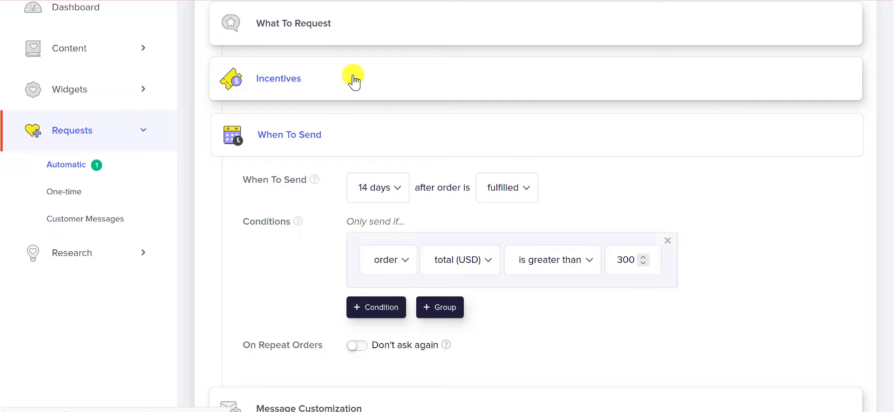
mouse_move(624, 233)
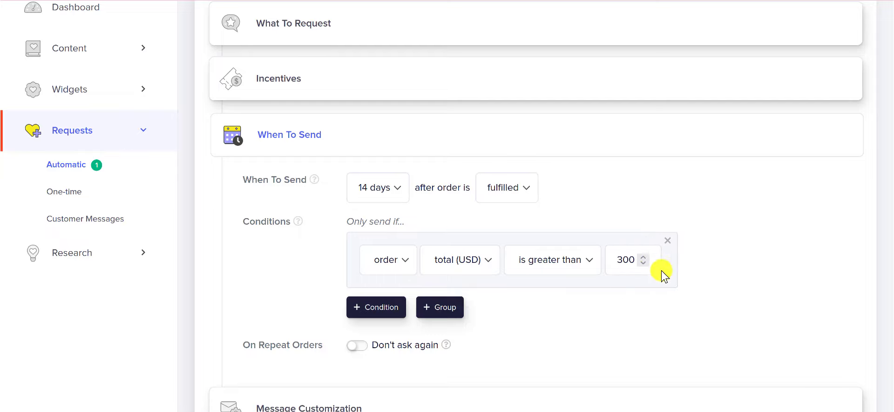
mouse_move(729, 237)
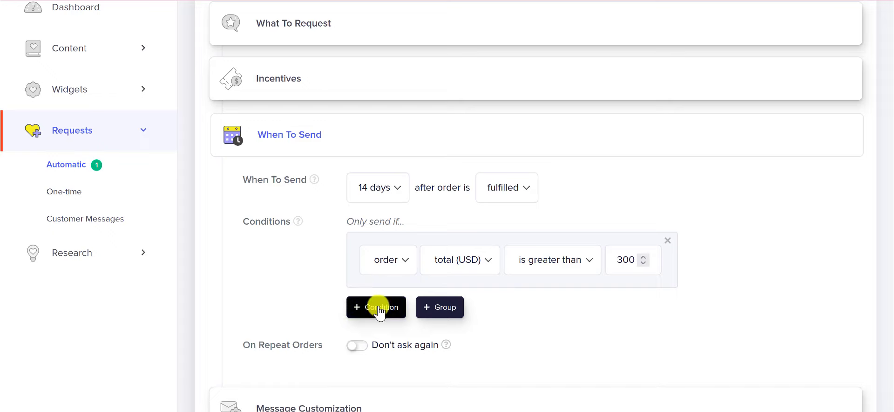
Add an AND condition requiring the customer's country to be United States.
left_click(376, 307)
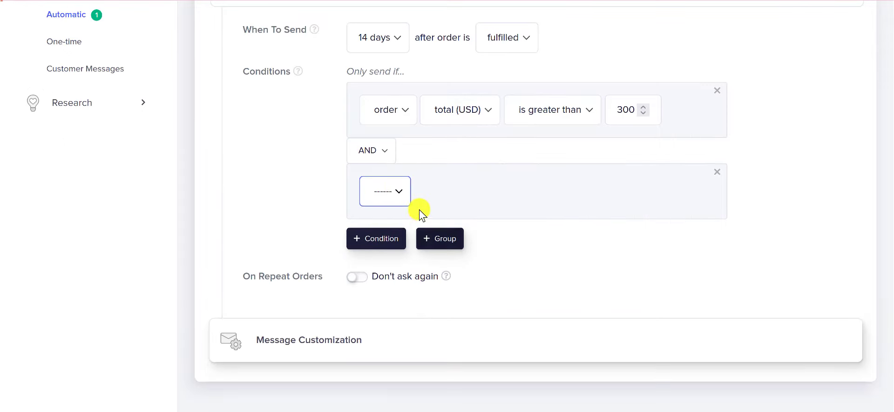
left_click(385, 191)
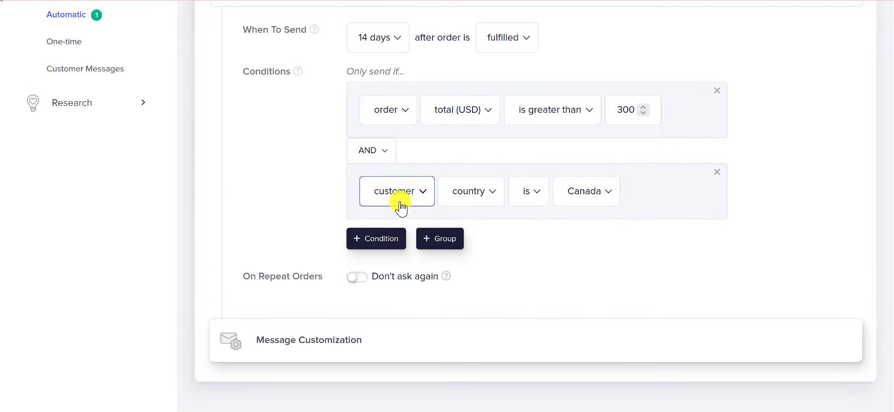
left_click(587, 191)
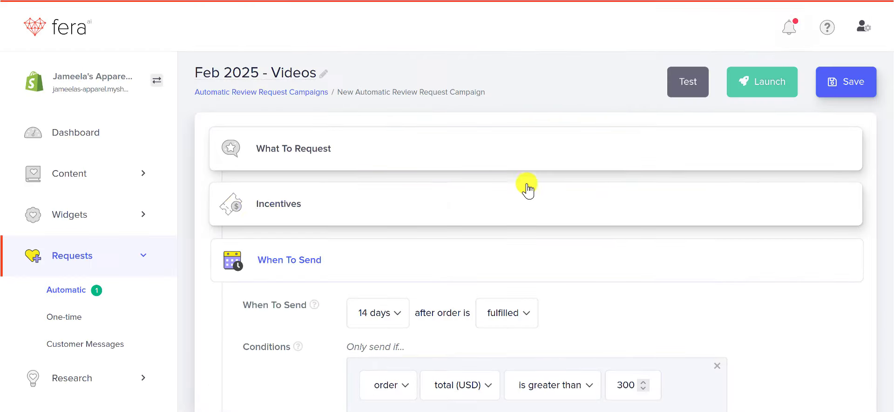
scroll("down", 3)
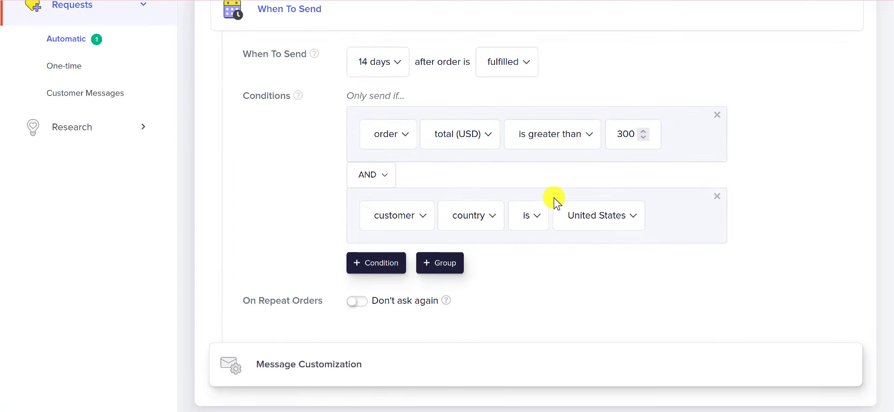
mouse_move(793, 195)
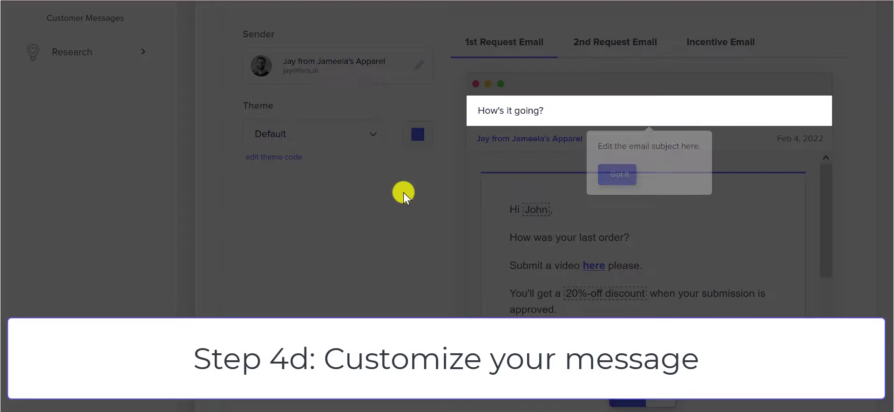
Set the first email's subject to 'Get 20% off when you leave a video review!' and open its body.
left_click(618, 174)
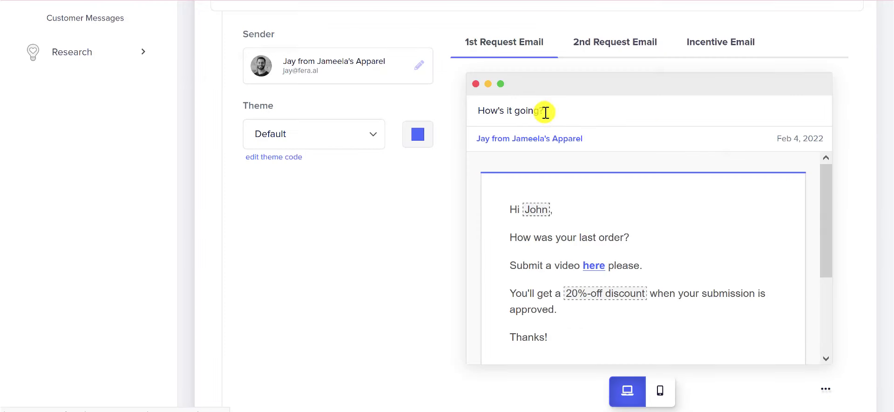
type("Get 20% off when you leave a video review!")
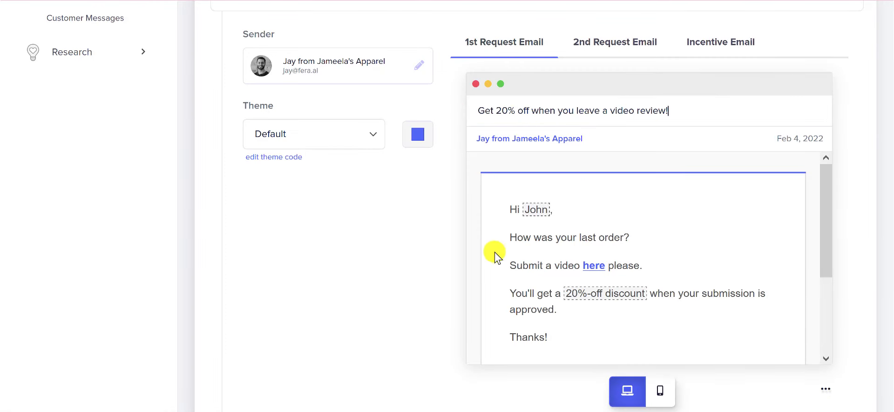
left_click(629, 238)
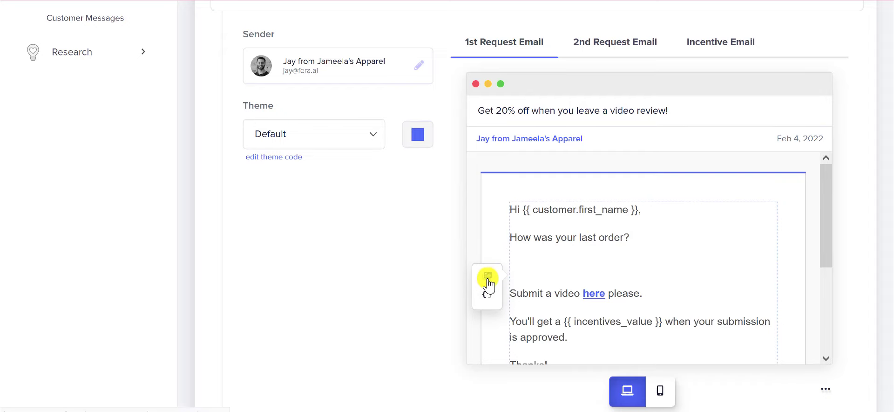
Insert the Review Stars code below 'How was your last order?' in the email body.
left_click(487, 279)
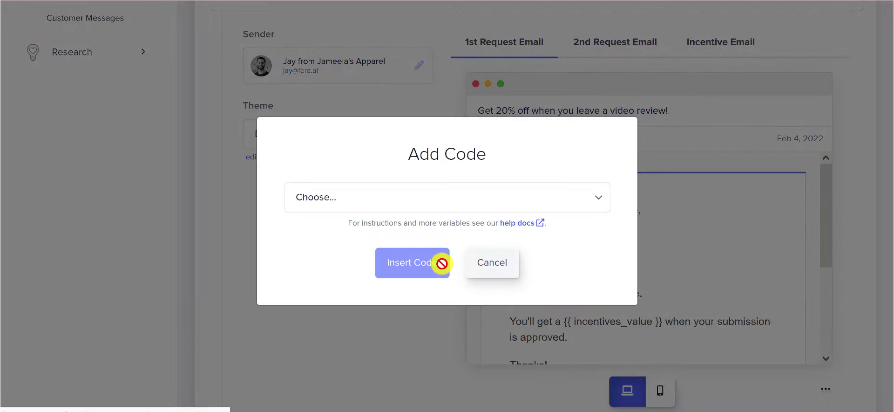
left_click(446, 197)
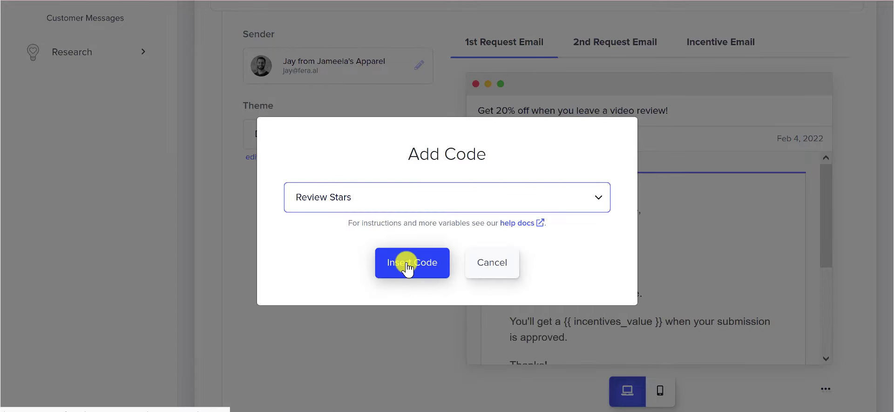
left_click(412, 262)
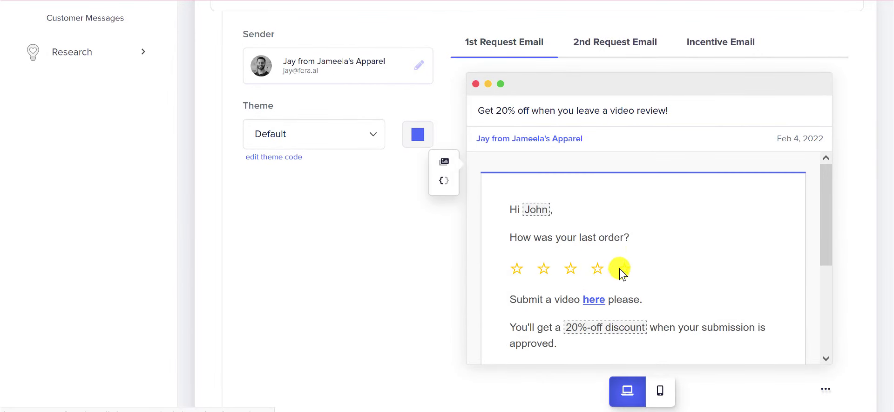
scroll("down", 3)
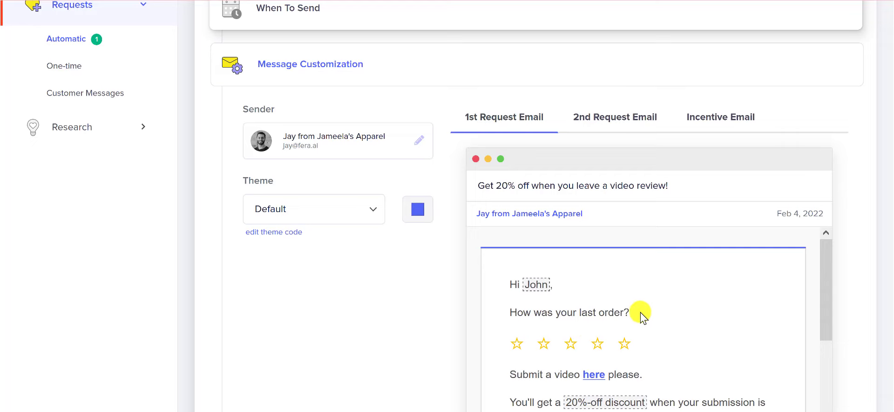
left_click(642, 313)
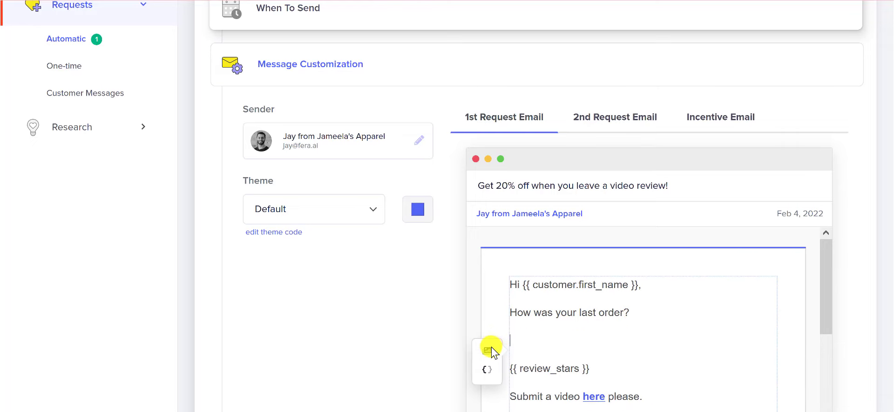
left_click(488, 349)
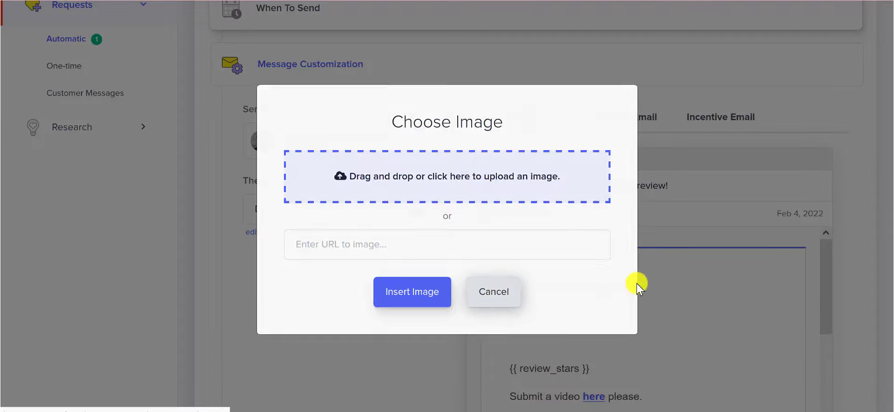
left_click(493, 292)
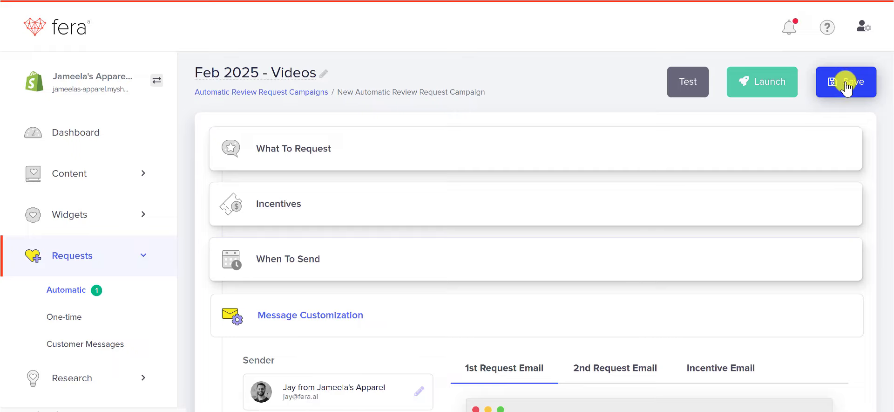
Save the campaign and scroll through its timing and order-total condition.
left_click(846, 81)
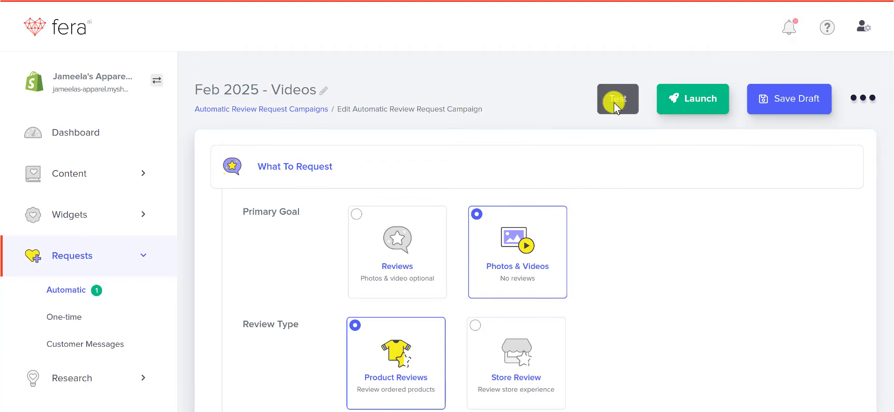
mouse_move(479, 124)
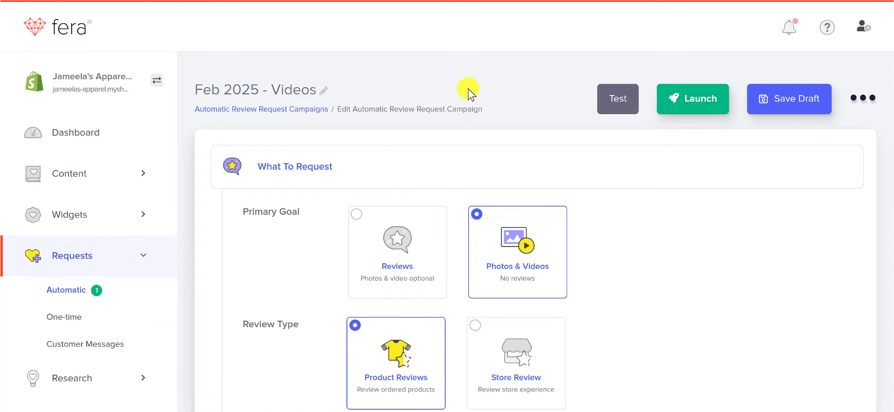
scroll("down", 3)
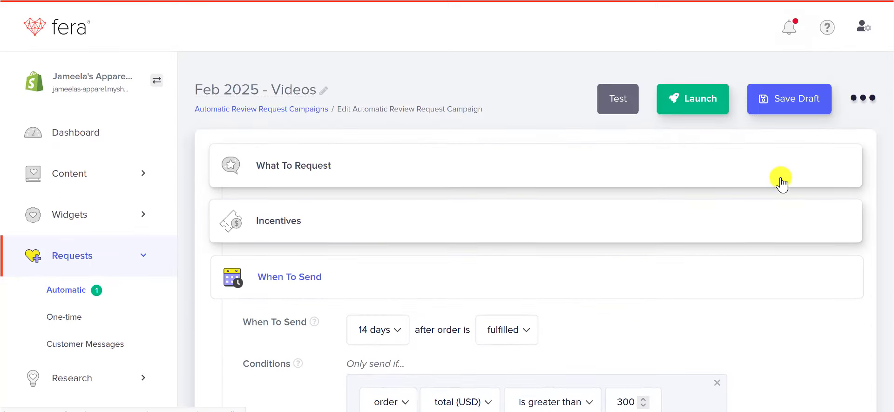
mouse_move(296, 48)
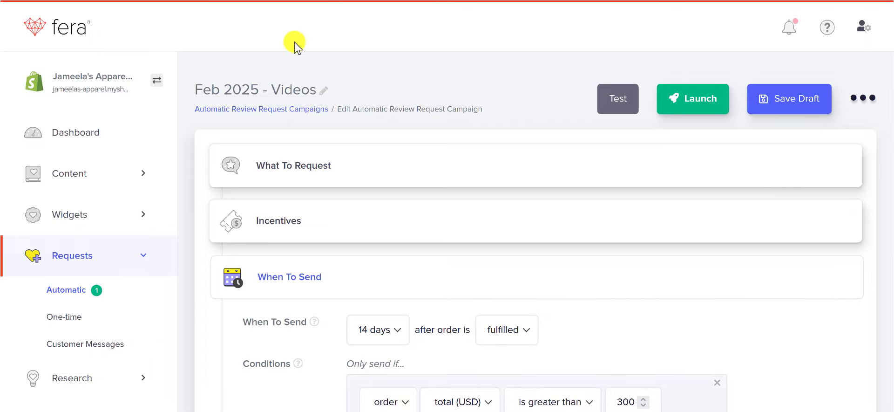
mouse_move(341, 55)
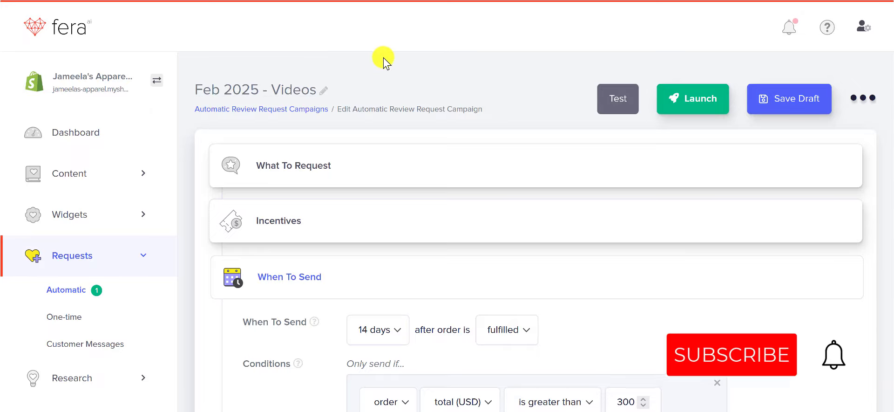
left_click(731, 355)
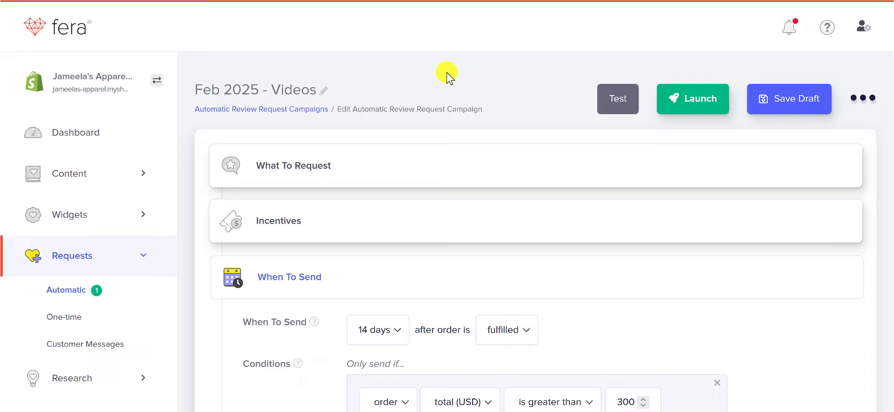
mouse_move(441, 72)
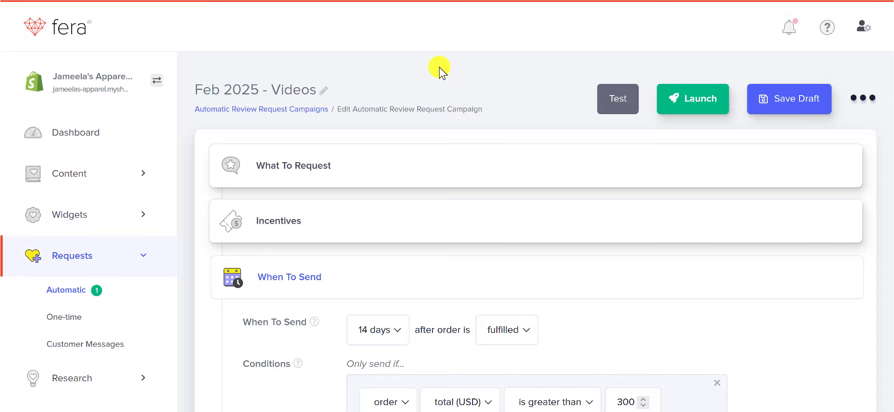
mouse_move(398, 70)
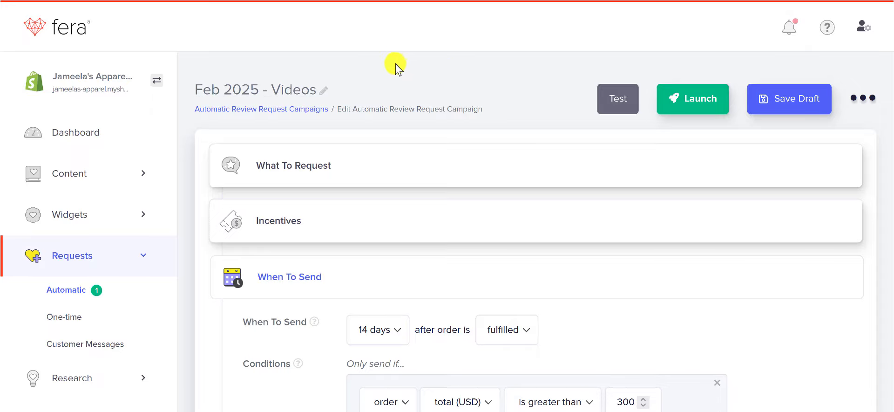
mouse_move(467, 101)
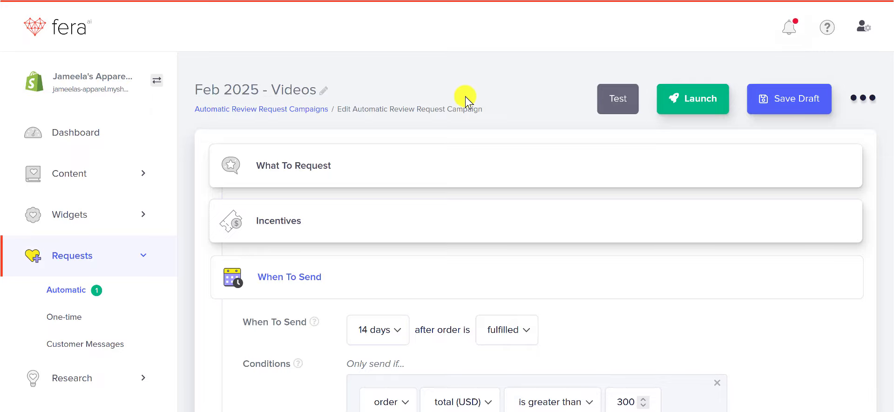
mouse_move(473, 96)
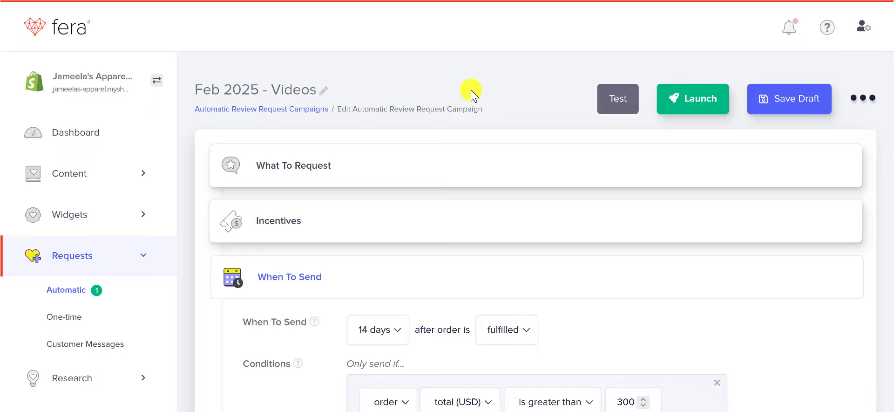
mouse_move(376, 63)
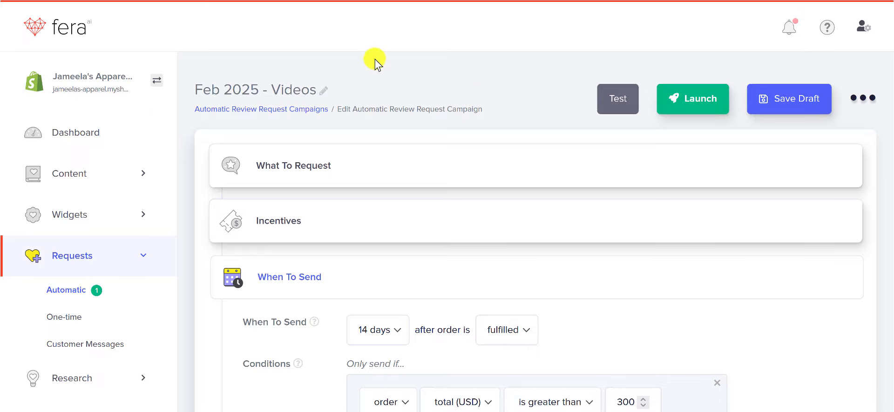